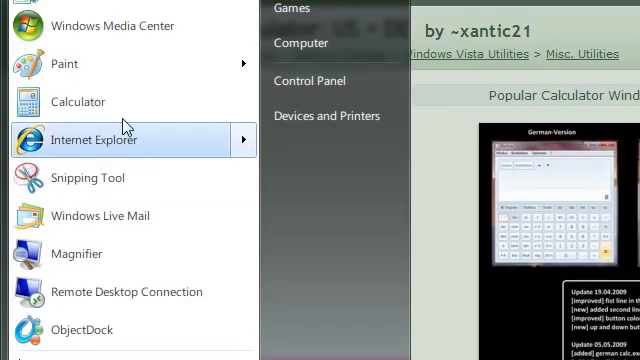
Launch Calculator from Start and cycle its View menu through Scientific, Statistics and another mode
click(76, 100)
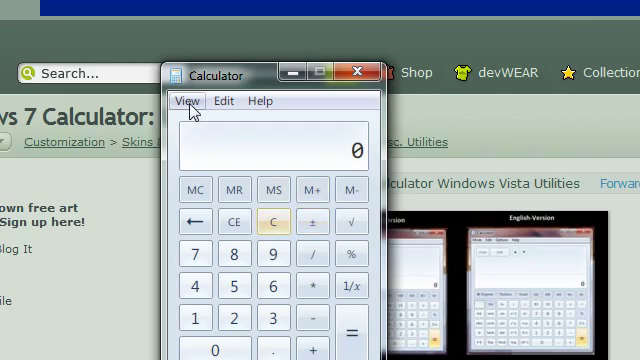
click(188, 100)
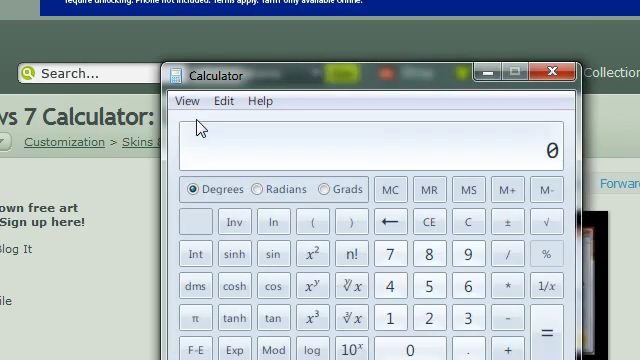
click(188, 100)
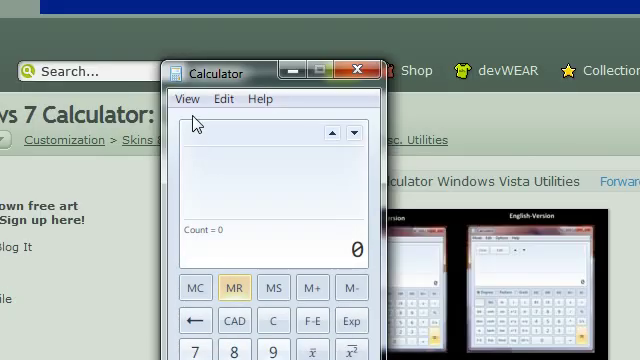
click(188, 98)
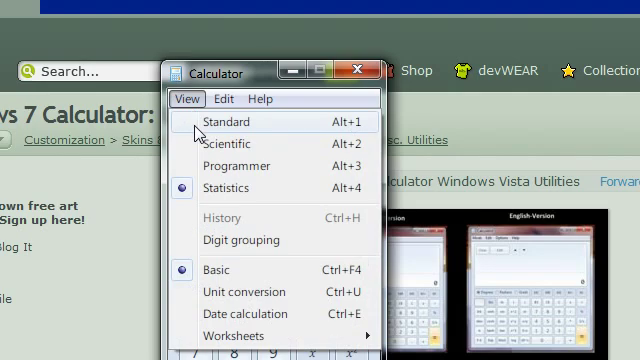
click(226, 120)
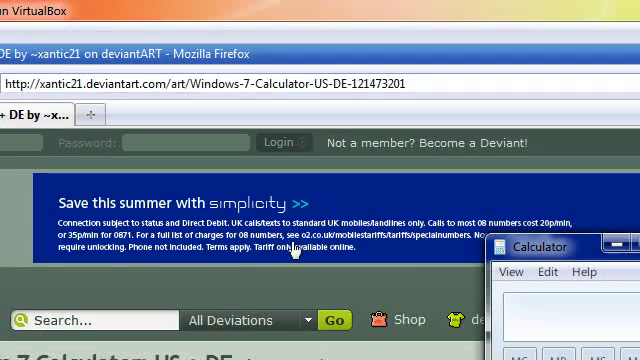
Download the Windows 7 Calculator US-DE archive from the deviantART sidebar link
scroll(down, 3)
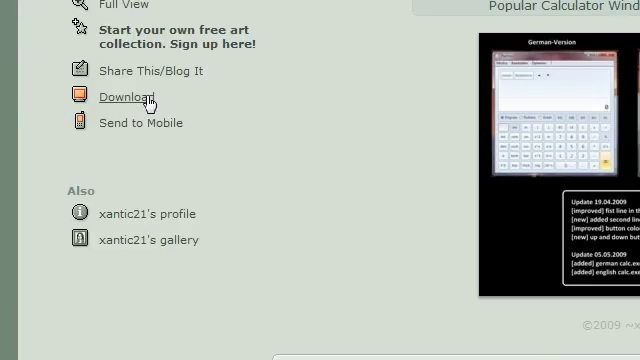
click(124, 98)
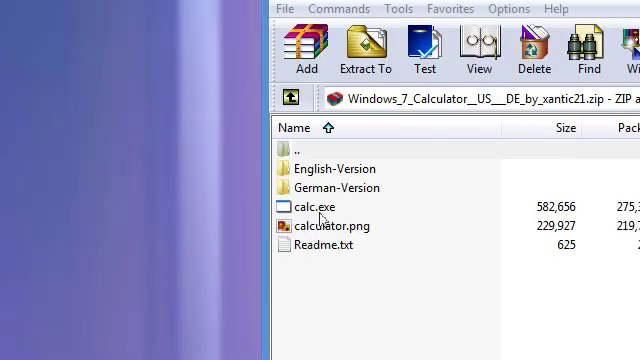
Select calc.exe in the downloaded archive before moving to the English-Version folder
click(314, 206)
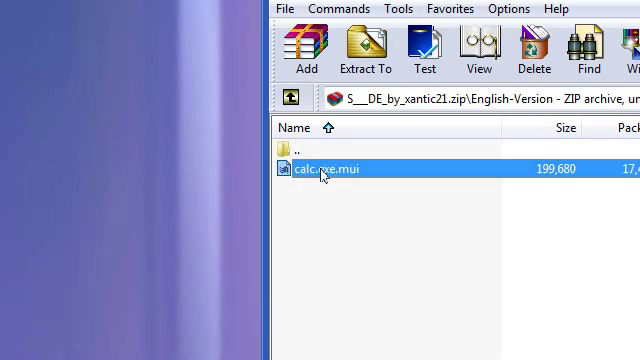
mouse_move(336, 160)
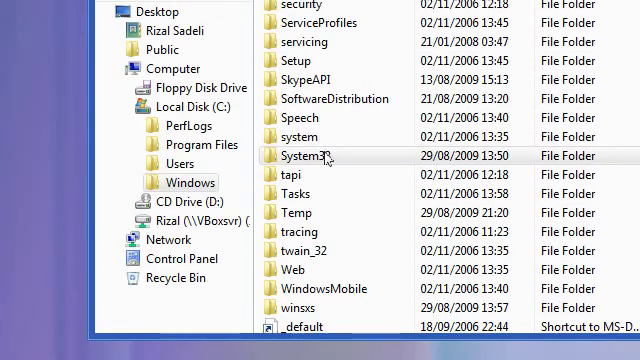
Enter C:\Windows\System32 and scroll down to the existing calc file
double_click(310, 156)
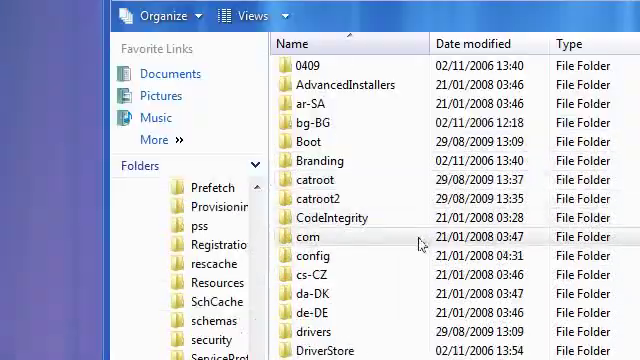
scroll(down, 3)
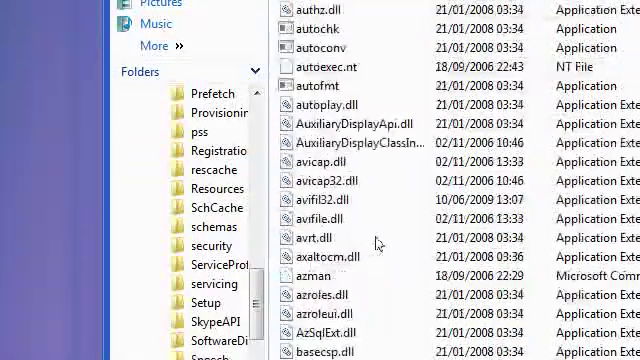
scroll(down, 3)
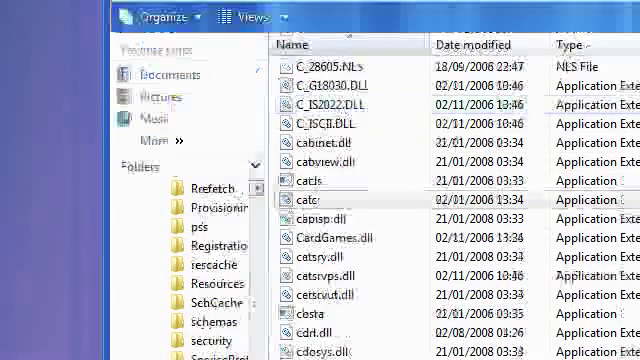
Through calc.exe's Security > Advanced > Owner settings, make Administrators the owner and confirm
right_click(308, 200)
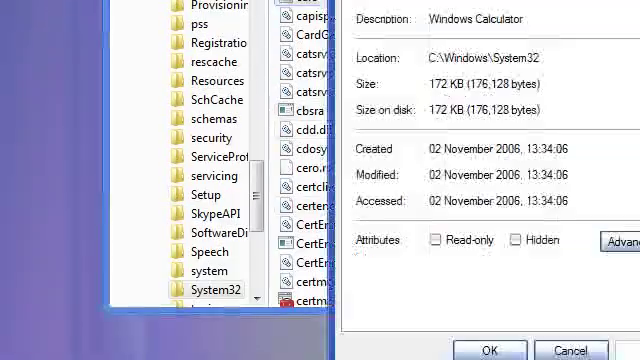
click(328, 114)
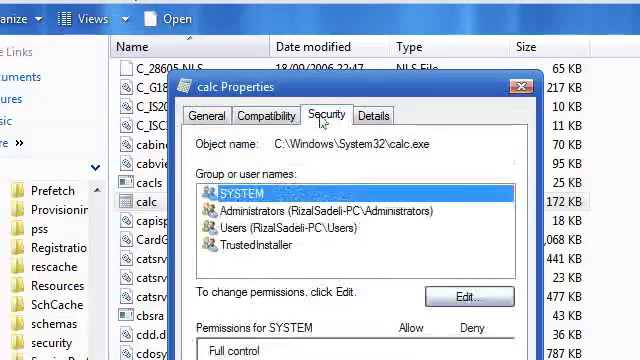
click(468, 296)
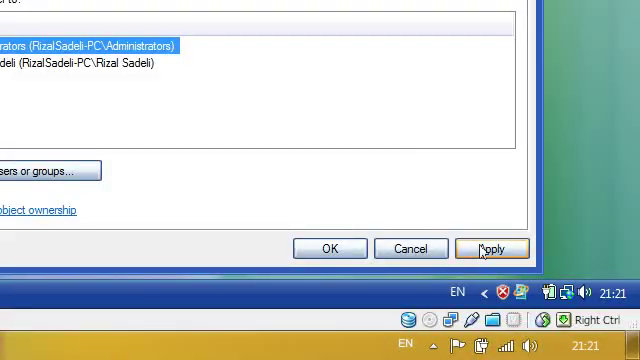
click(492, 248)
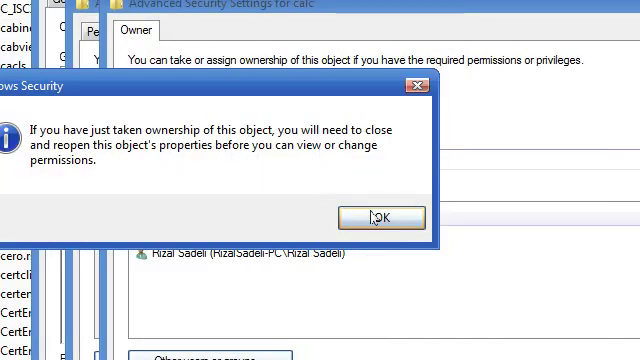
click(384, 216)
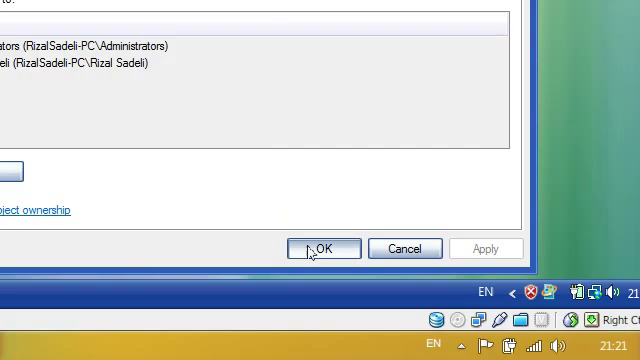
click(324, 248)
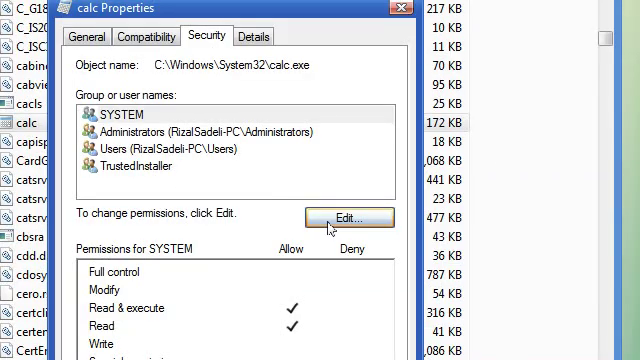
Edit calc.exe's permissions, apply the changes and close its Properties window
click(352, 216)
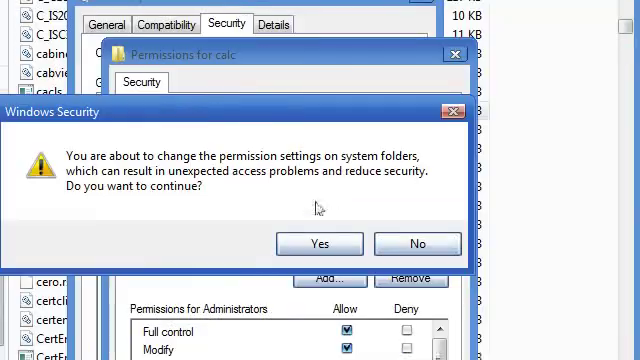
click(318, 244)
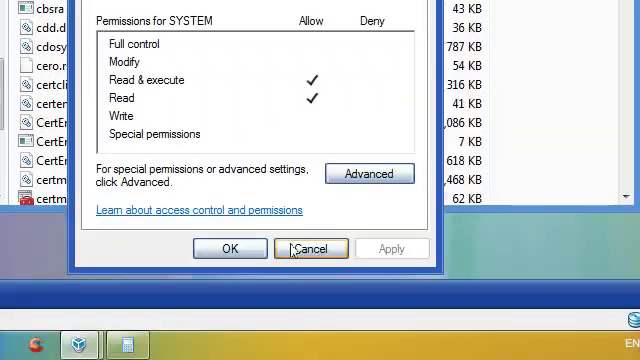
click(310, 248)
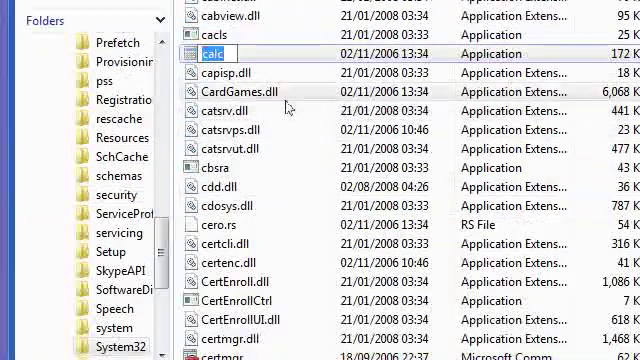
Append .old to calc's name and untick Hide extensions for known file types in Folder Options
text(.old)
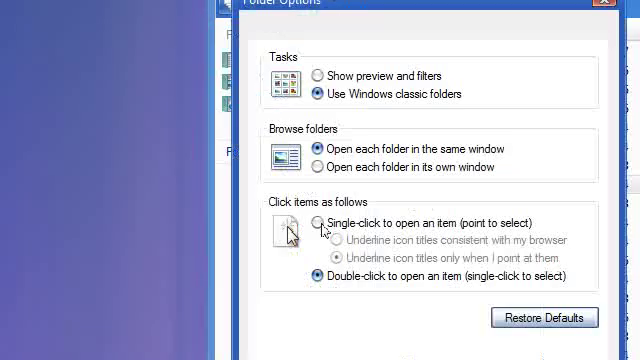
click(314, 134)
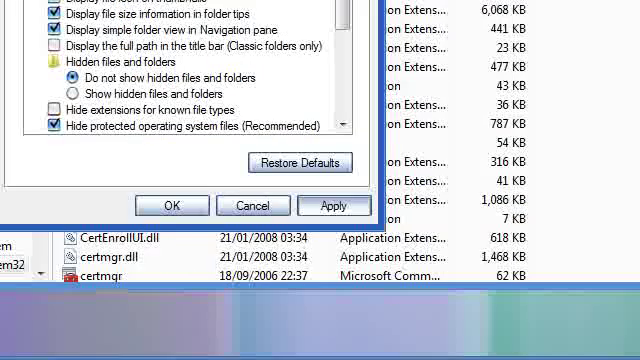
click(172, 204)
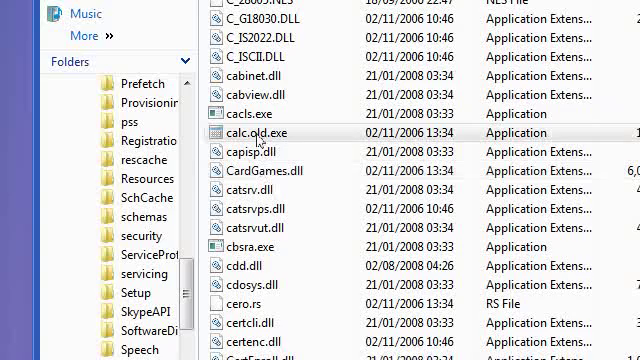
Remove the .exe extension from calc.old.exe and confirm the rename warning with Yes
scroll(down, 3)
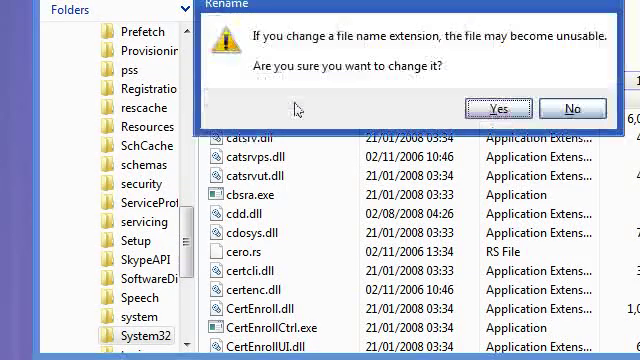
click(498, 108)
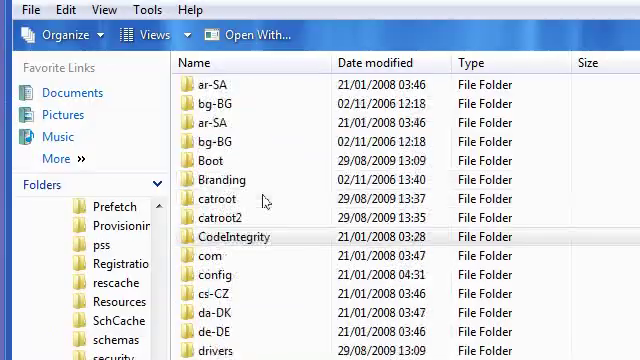
Scroll System32 down to the en-US folder to reach calc.exe.mui's security settings
scroll(down, 3)
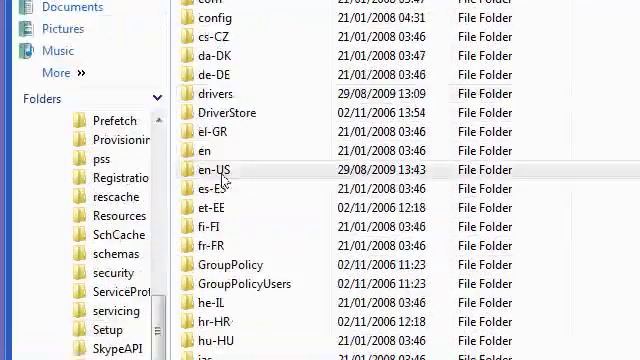
mouse_move(210, 168)
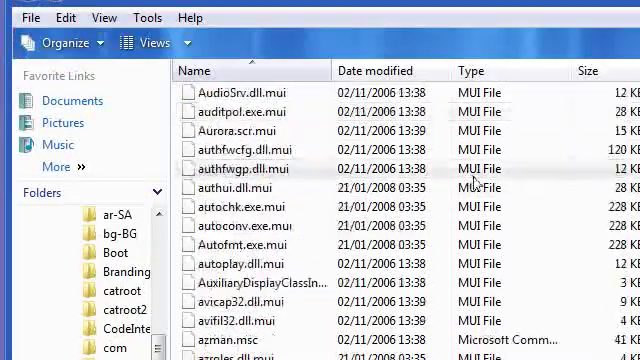
scroll(down, 3)
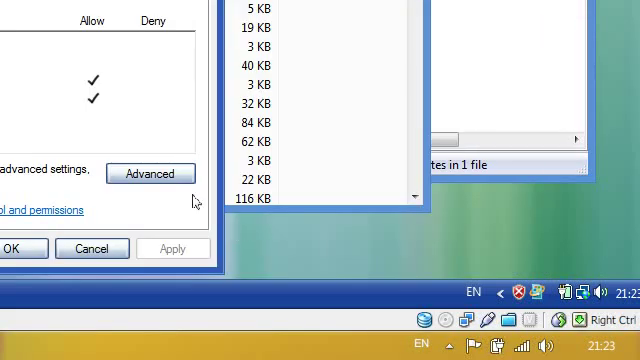
Grant Administrators full control of en-US calc.exe.mui, then begin renaming the file
click(150, 172)
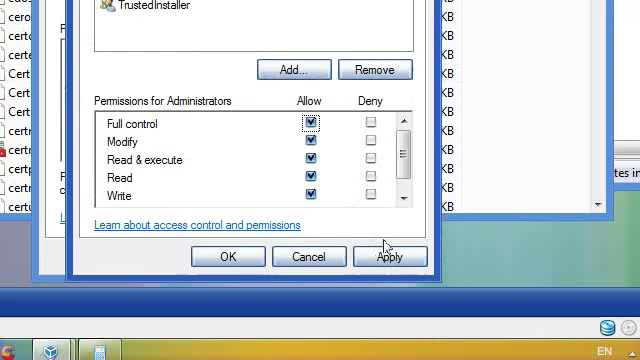
click(392, 256)
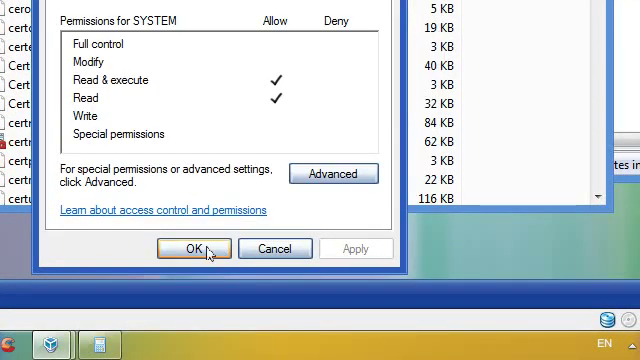
click(192, 248)
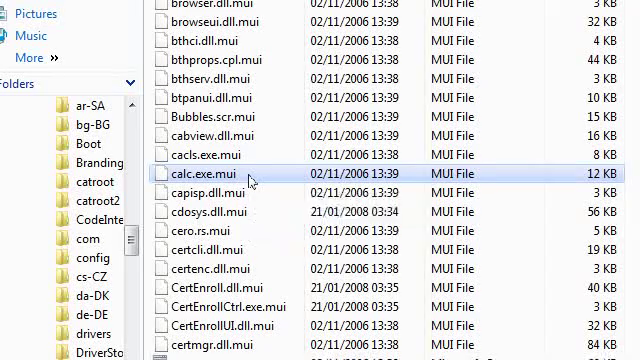
scroll(down, 3)
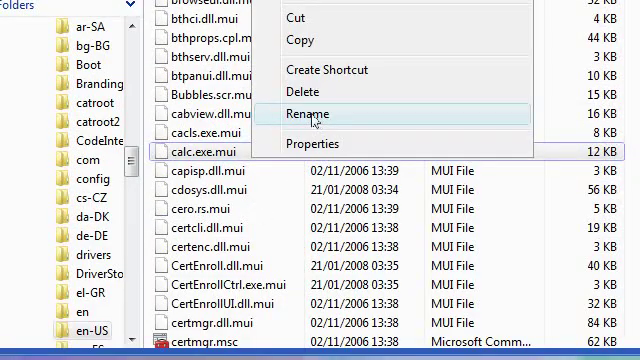
click(310, 112)
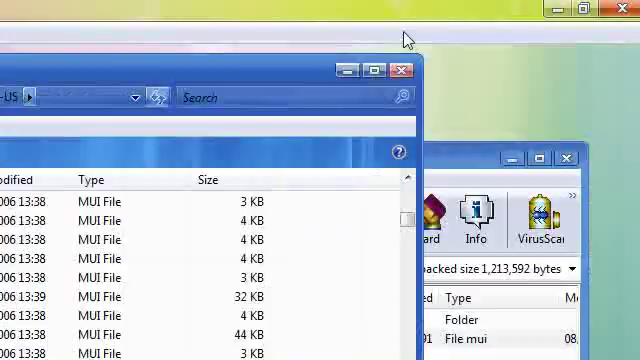
Leave the WinRAR archive and bring Calculator up in the Start menu results
click(402, 68)
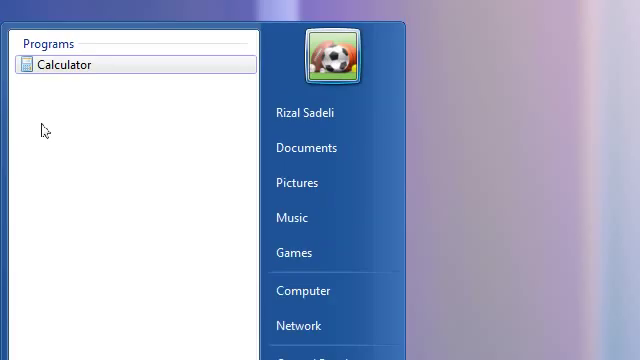
Launch the new Windows 7-style Calculator from the Start menu results
click(60, 64)
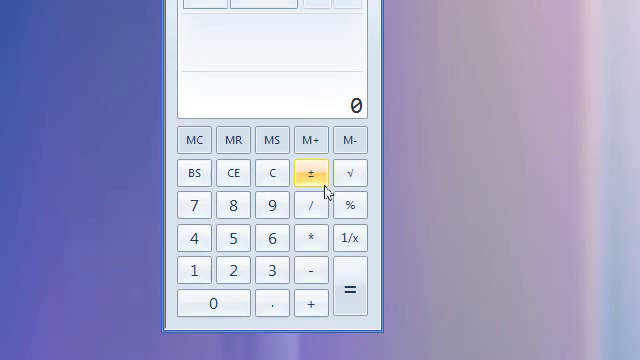
mouse_move(376, 188)
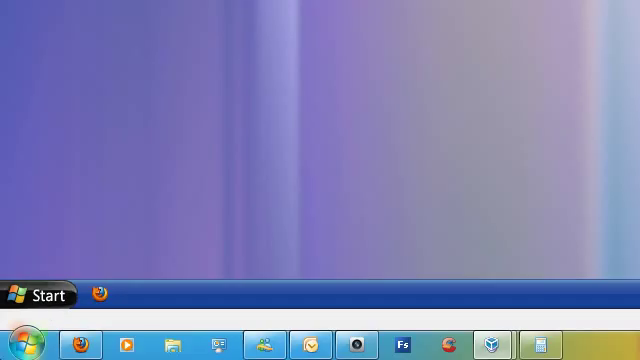
mouse_move(30, 294)
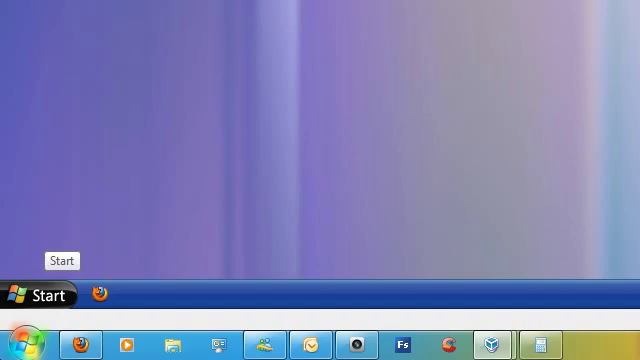